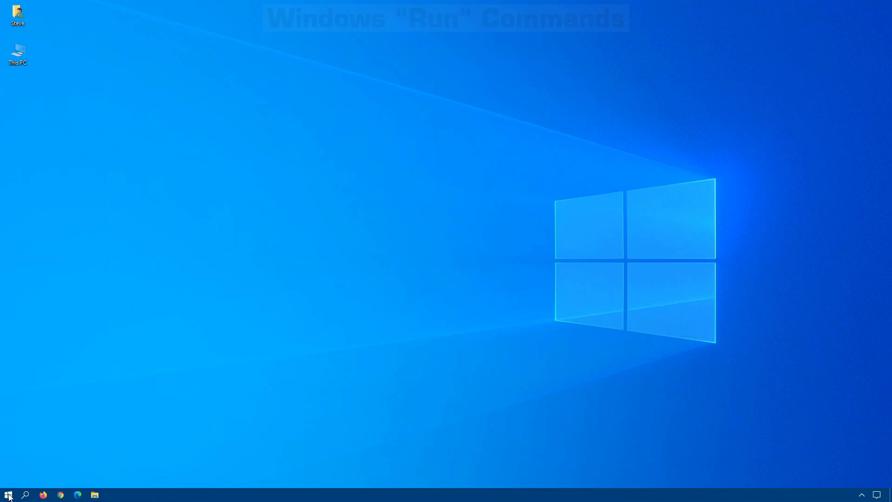
Step: Browse the Start menu's installed apps list, return to the desktop and bring up the Run box
left_click(9, 494)
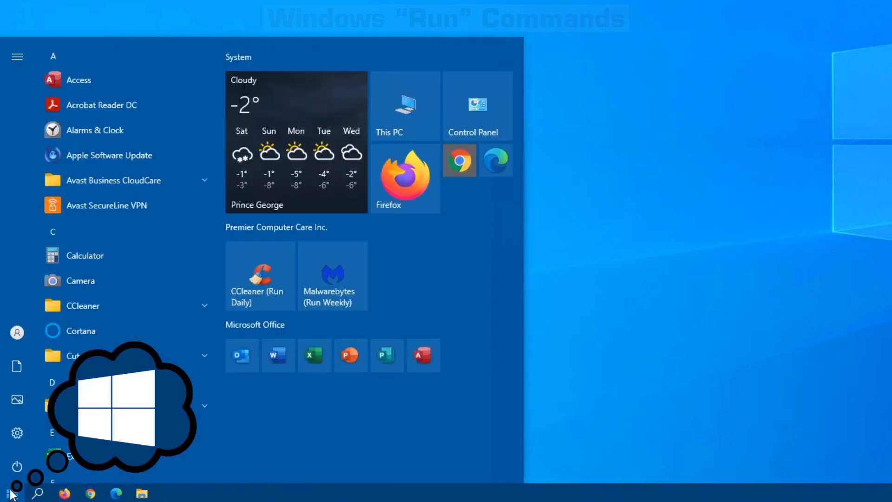
left_click(53, 56)
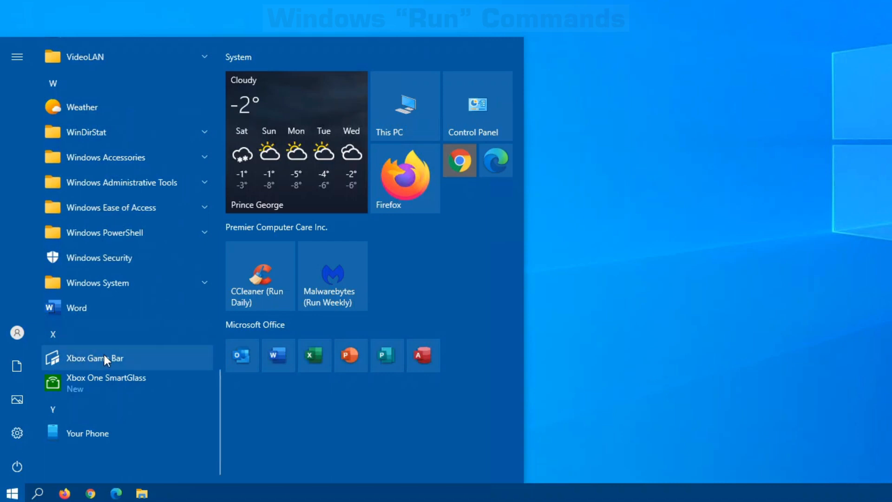
left_click(97, 283)
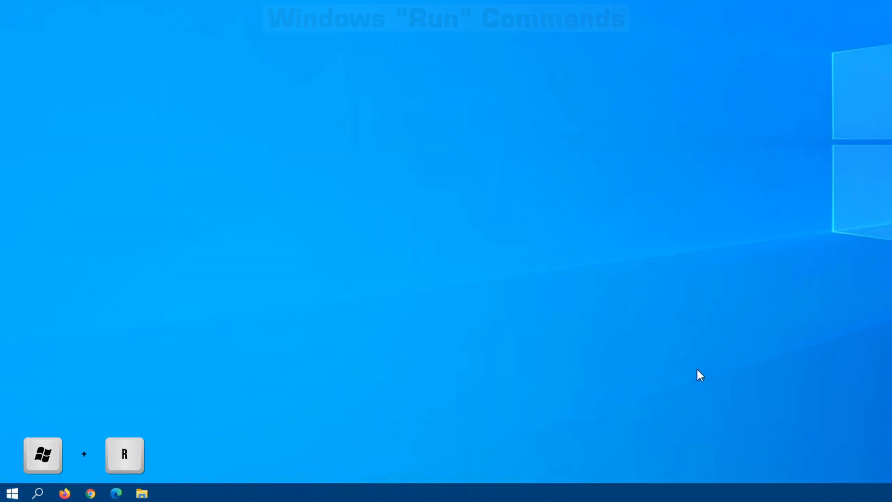
key("Win+r")
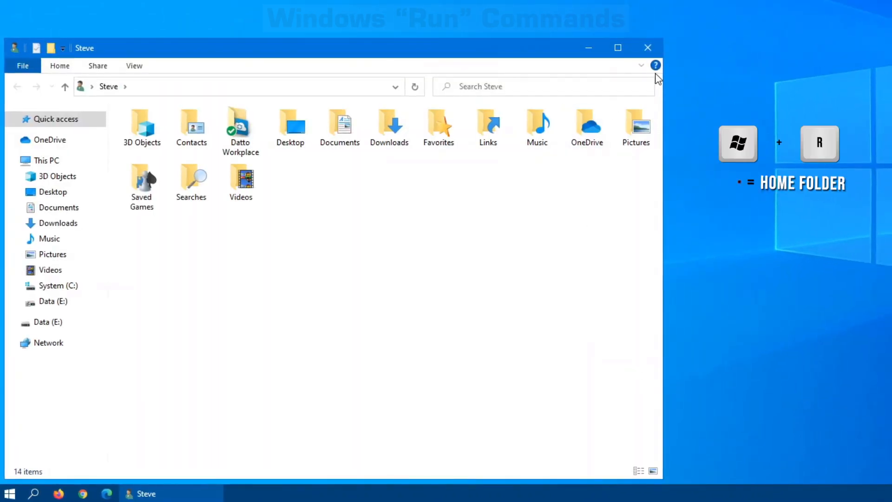
Step: Close the home folder, then open and close the Users folder (..) and the system drive root (\)
left_click(647, 48)
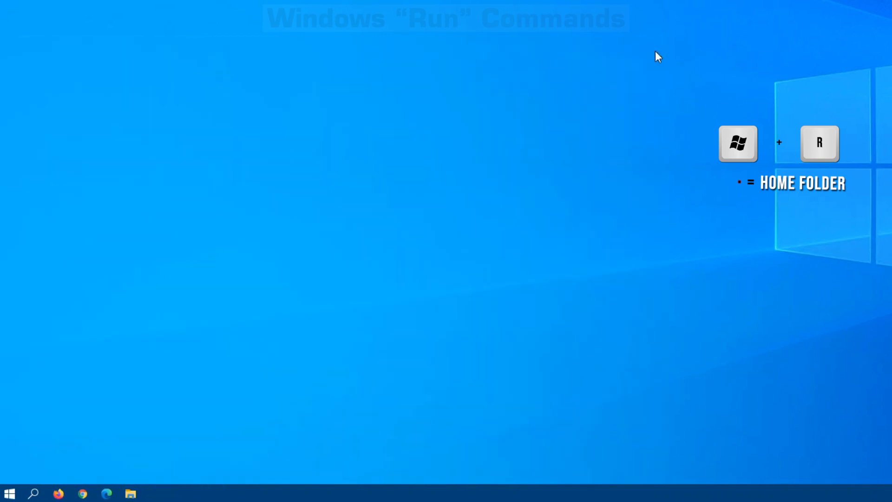
key("Win+r")
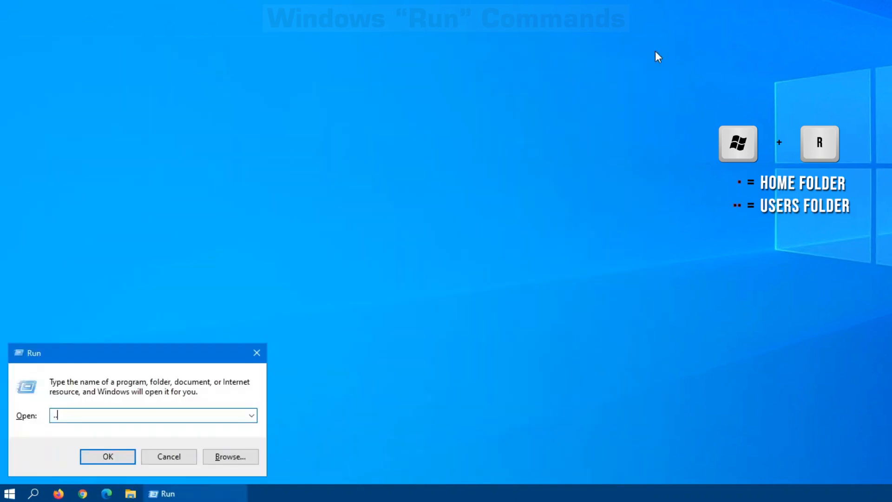
left_click(108, 456)
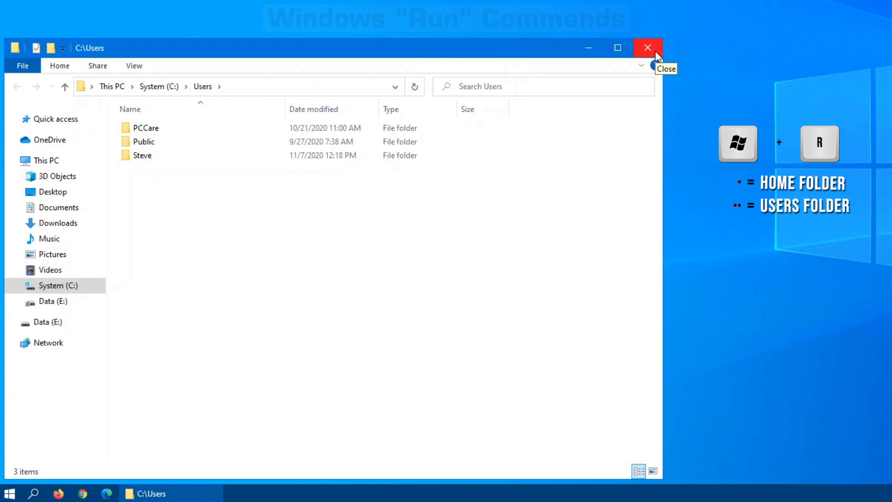
left_click(647, 47)
type("\\")
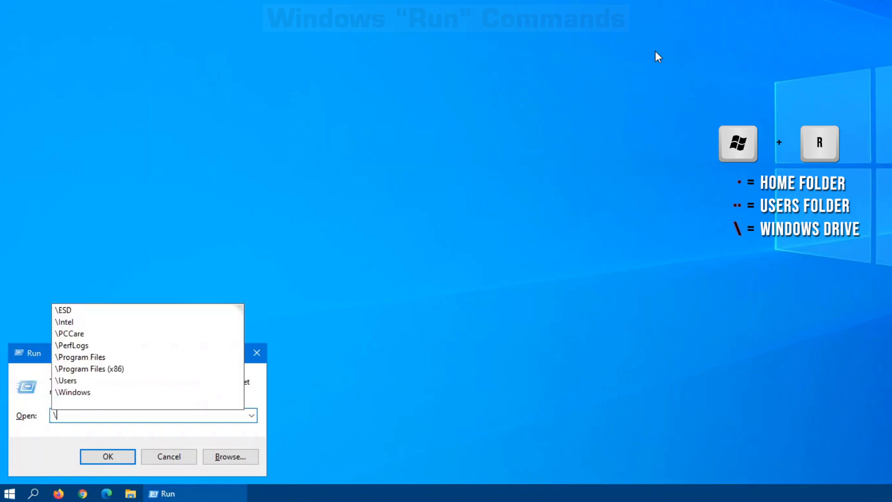
left_click(108, 456)
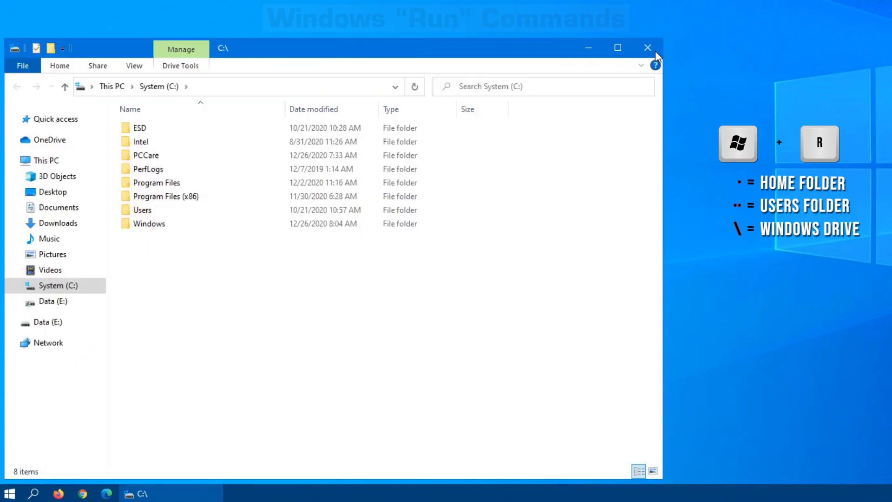
mouse_move(648, 48)
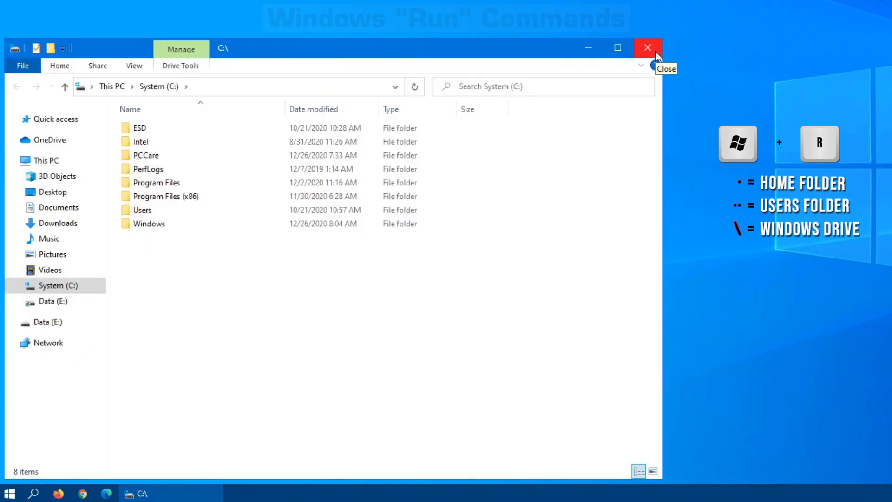
left_click(647, 47)
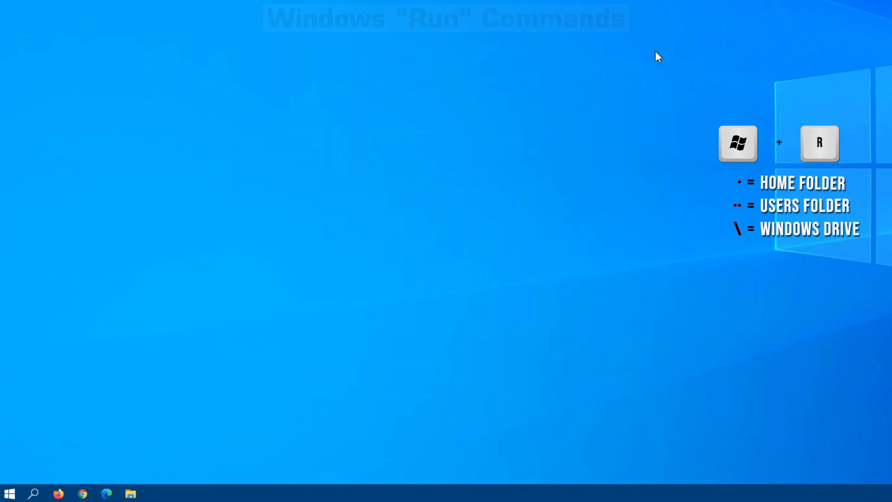
Step: Open the Documents folder from the Run box with 'documents' and close it again
key("Win+r")
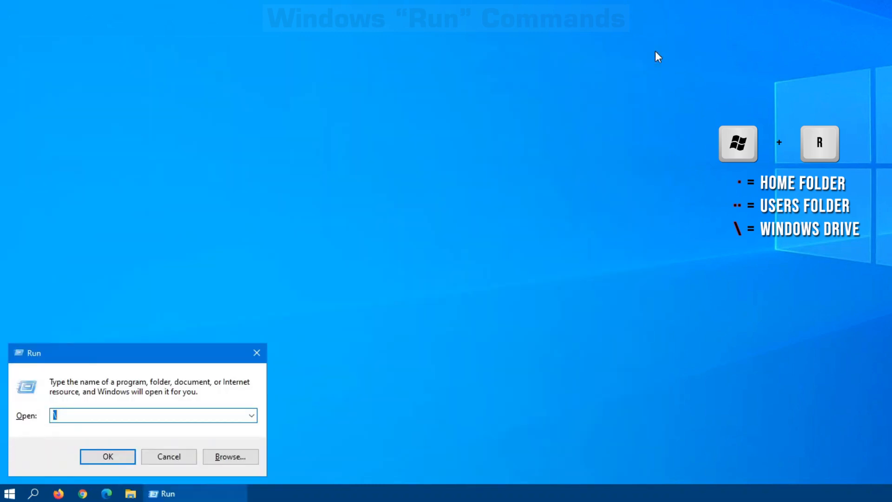
type("docu")
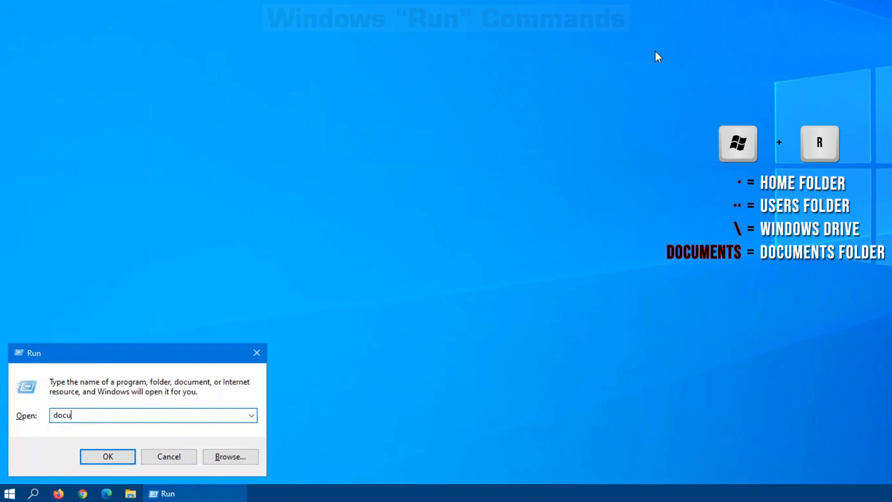
left_click(108, 456)
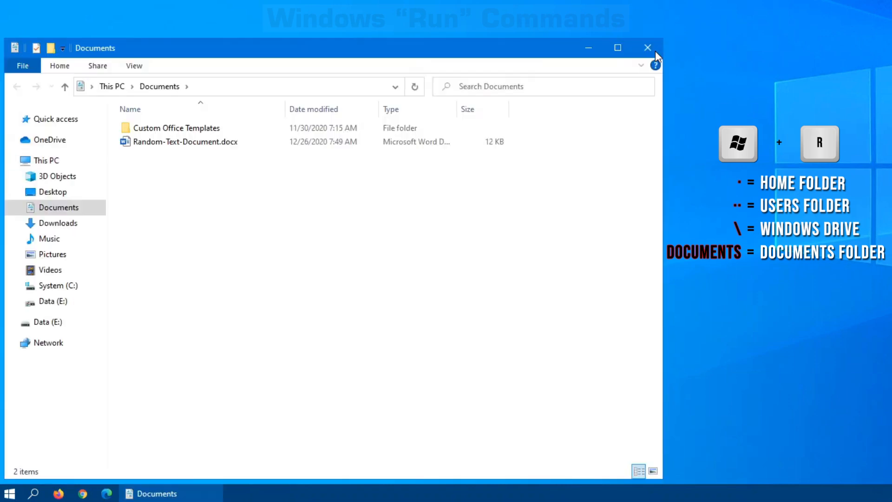
left_click(647, 47)
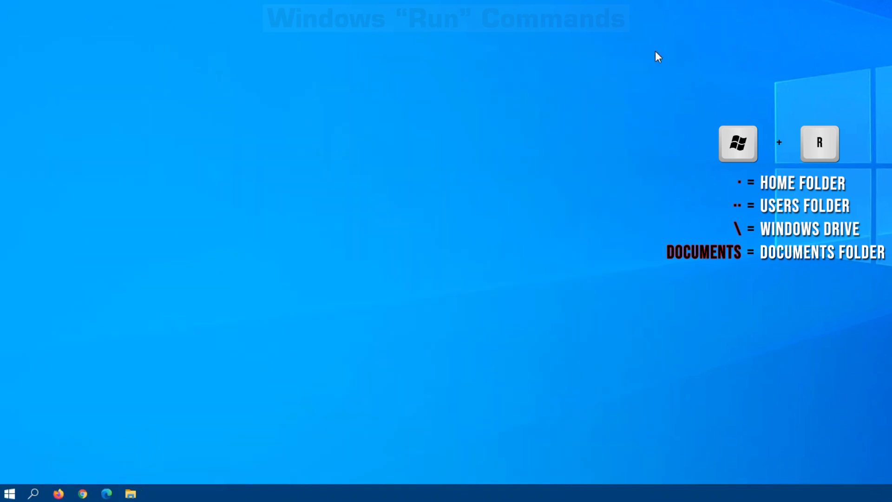
Step: Open and close the Videos folder, then open the Downloads folder with 'downloads'
key("Win+r")
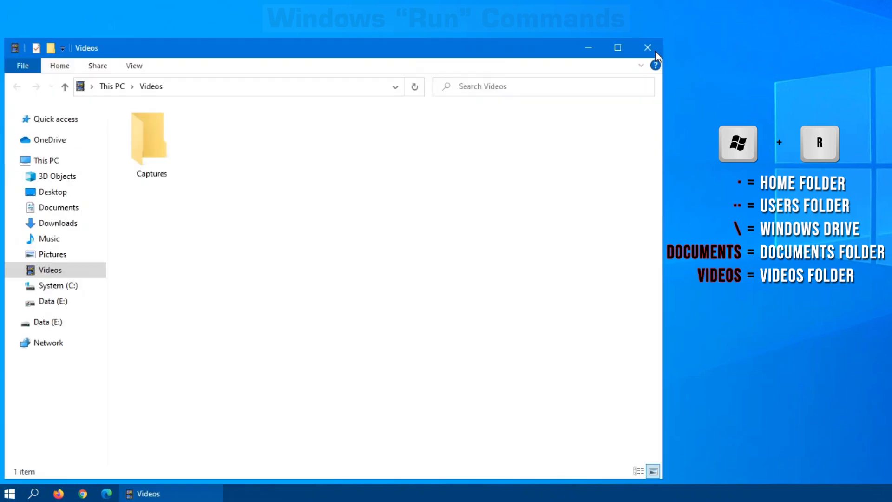
left_click(647, 48)
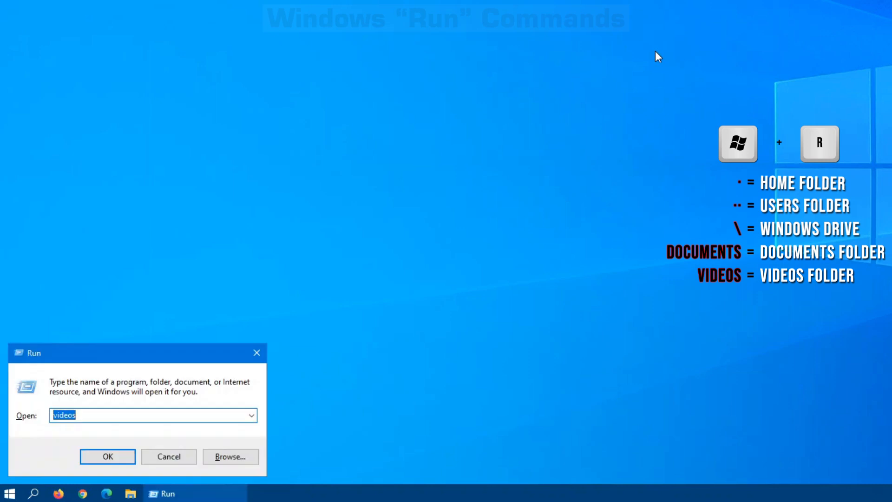
type("downloads")
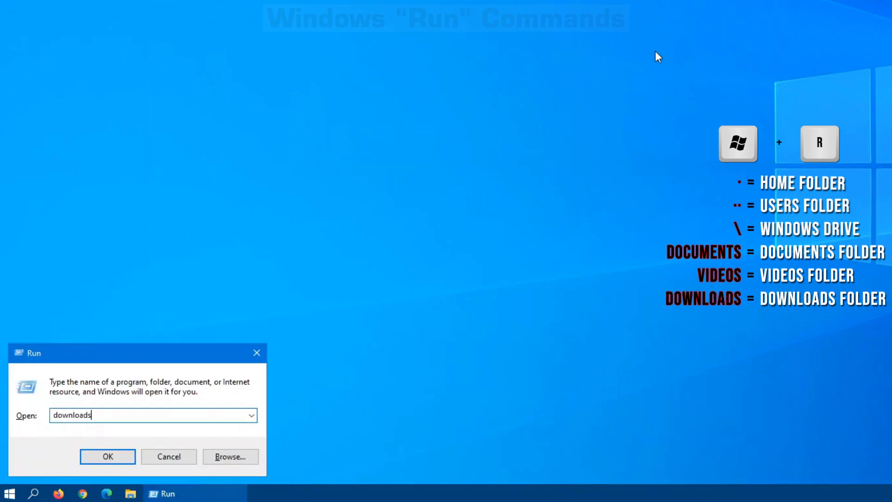
left_click(106, 456)
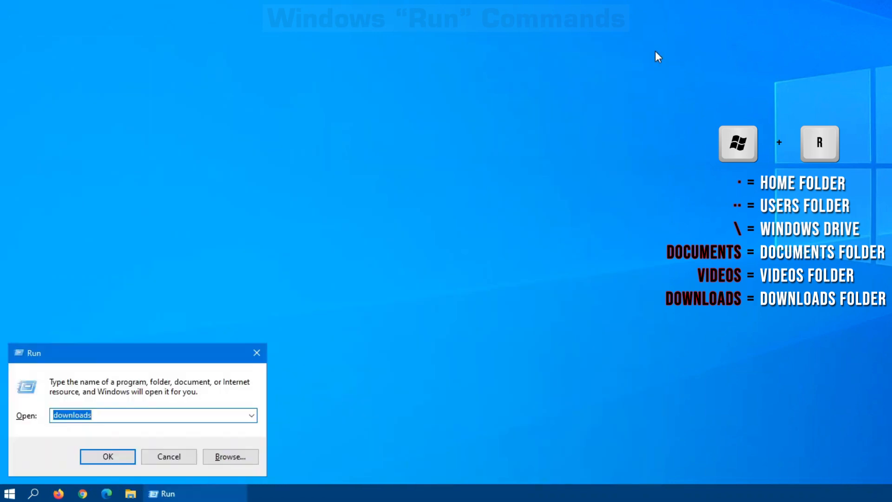
Step: Open and close the Favorites folder ('favorites') and the Recent folder ('recent') from the Run box
type("favori")
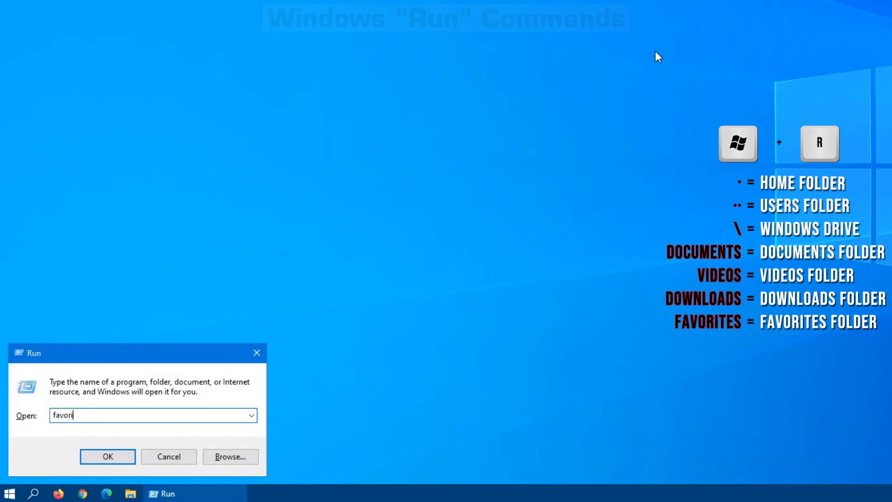
left_click(106, 456)
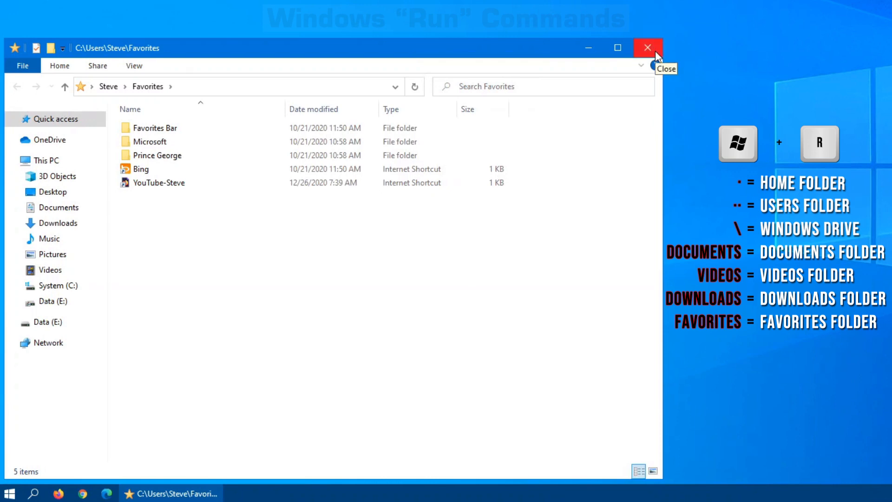
left_click(647, 47)
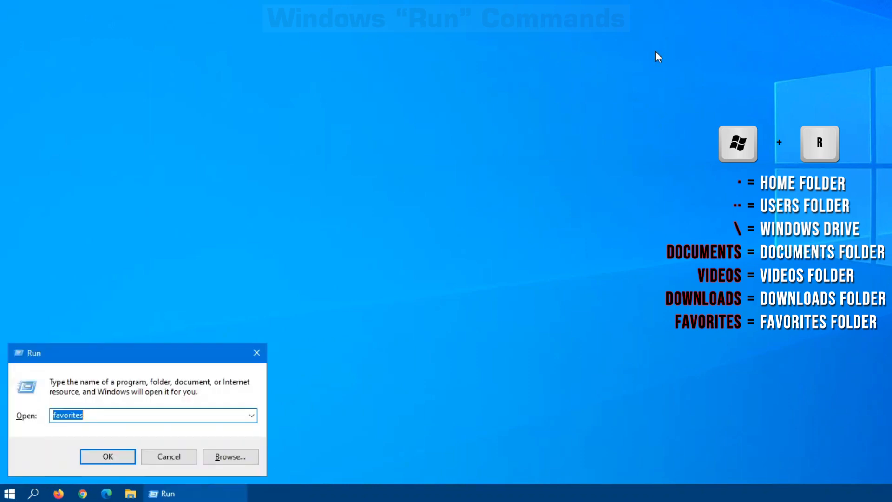
type("rece")
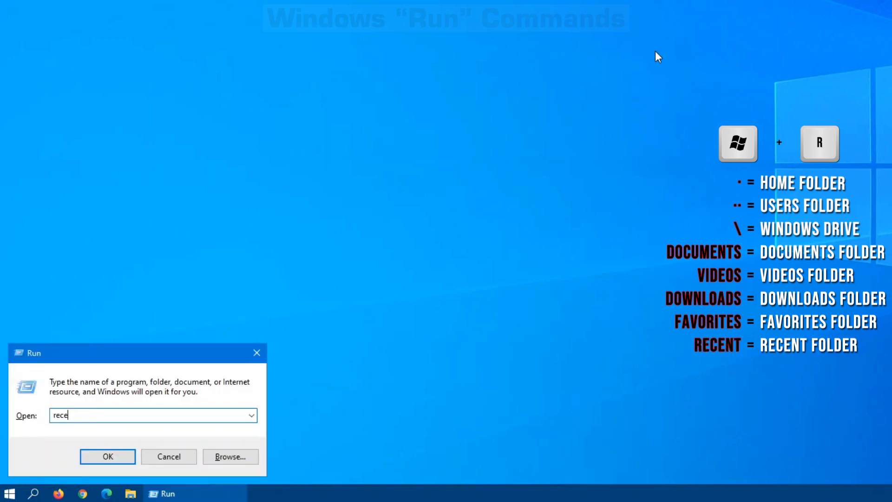
left_click(108, 456)
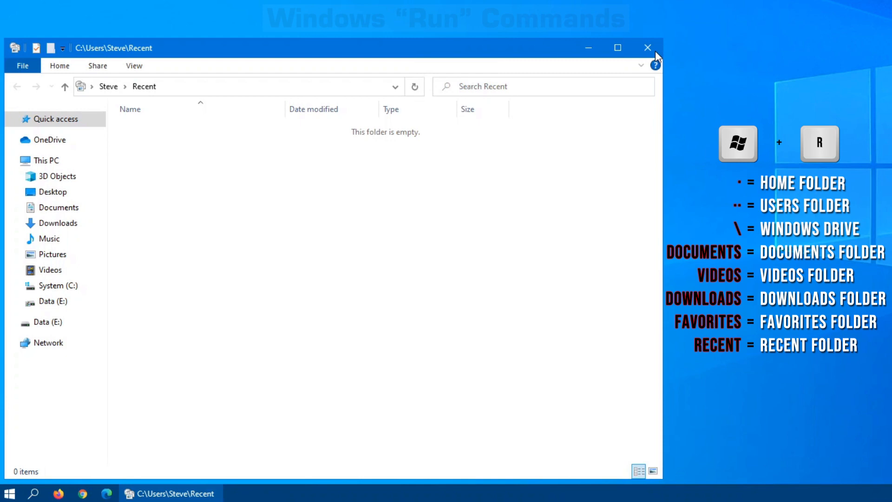
left_click(647, 47)
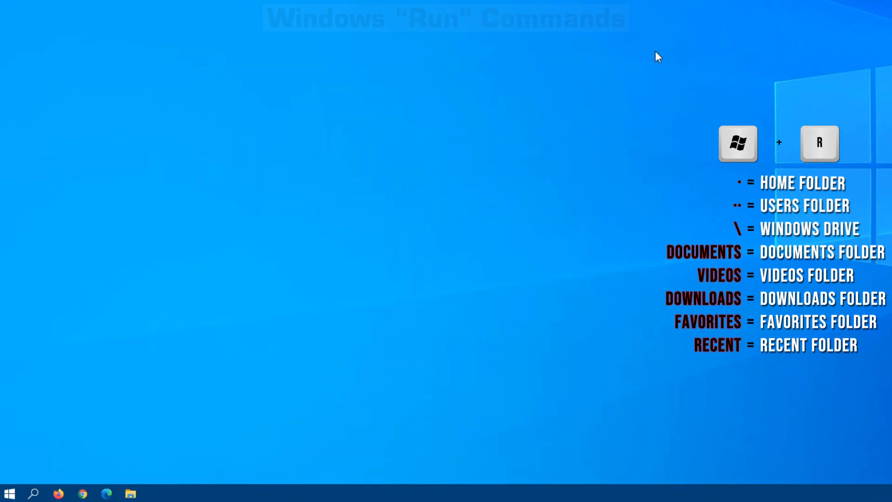
Step: Open and close the Pictures folder ('pictures'), then begin typing the next command 'c'
type("pic")
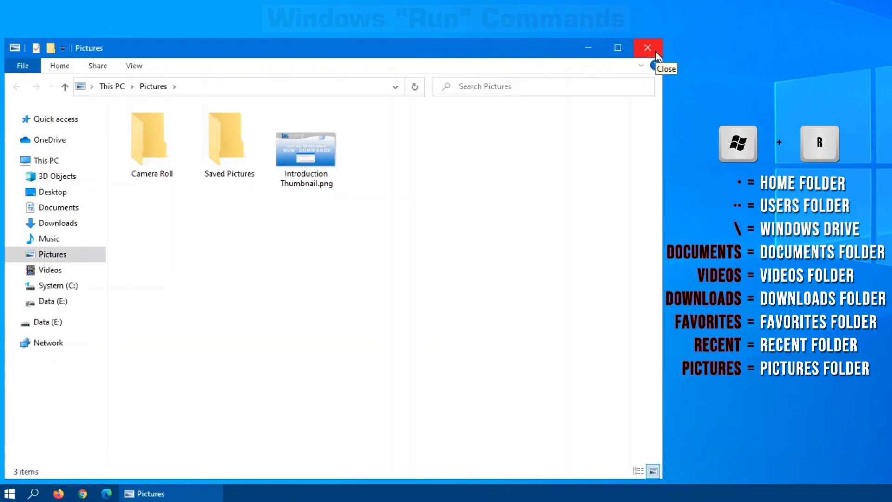
left_click(647, 48)
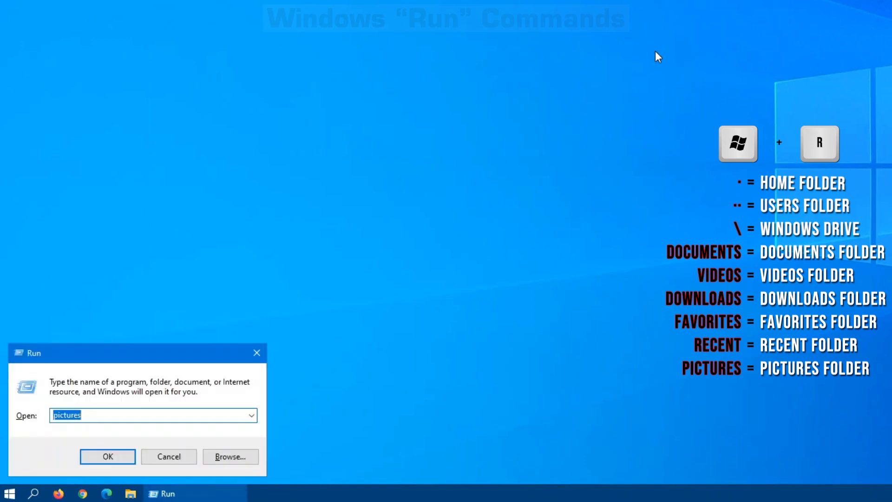
type("c")
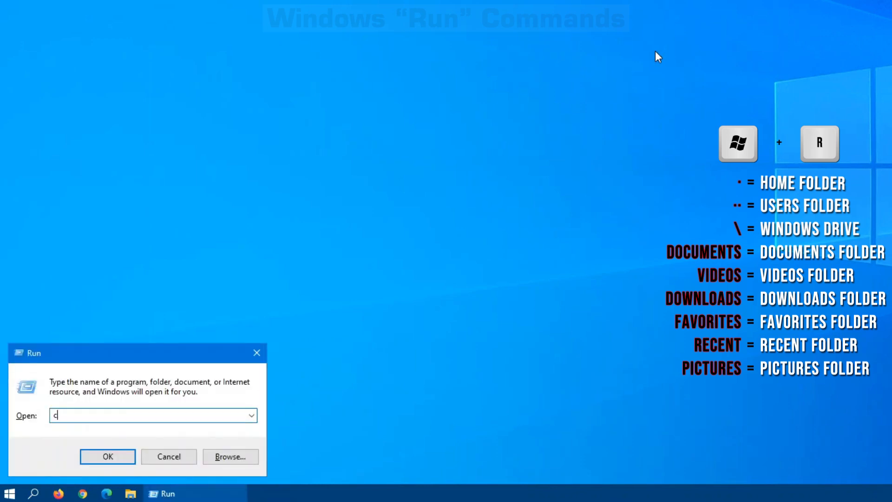